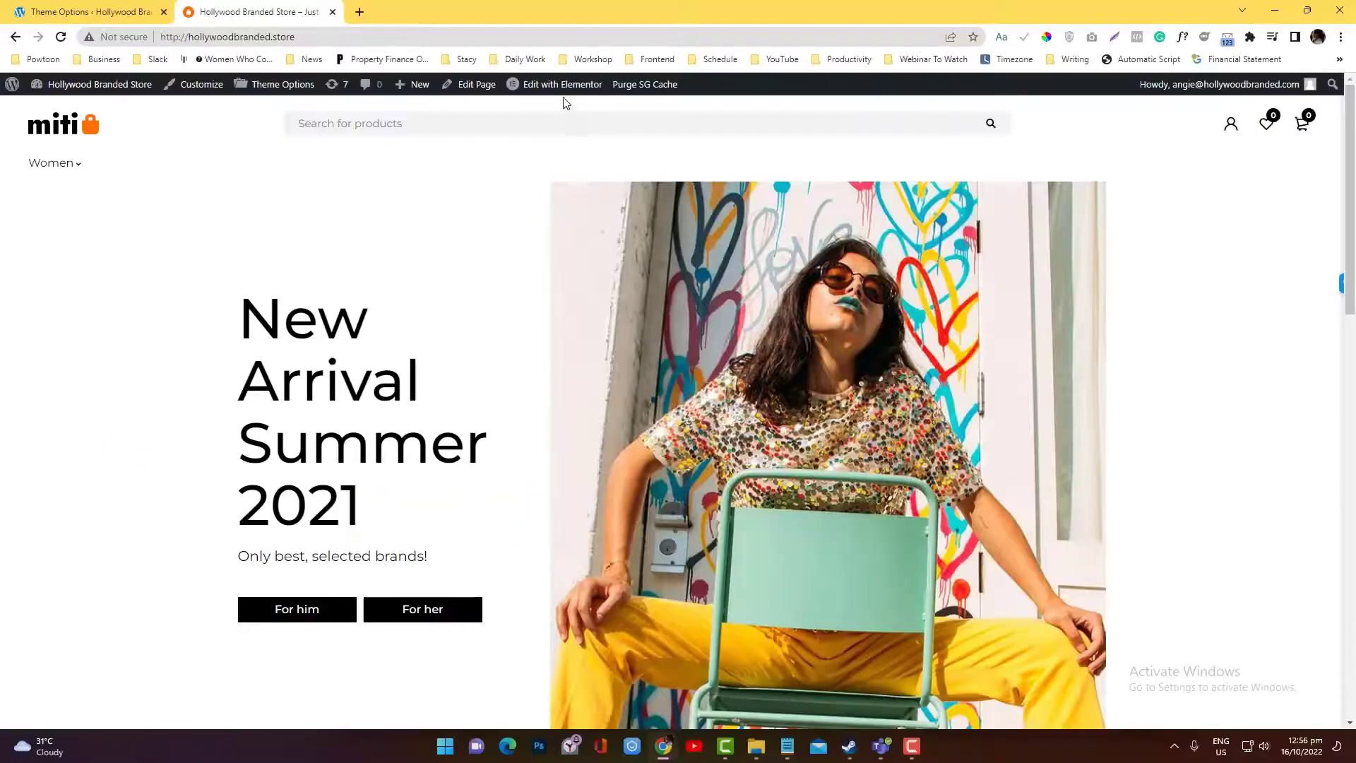
# Step: Launch Elementor on the home page from the admin bar's Edit with Elementor menu
pyautogui.click(562, 84)
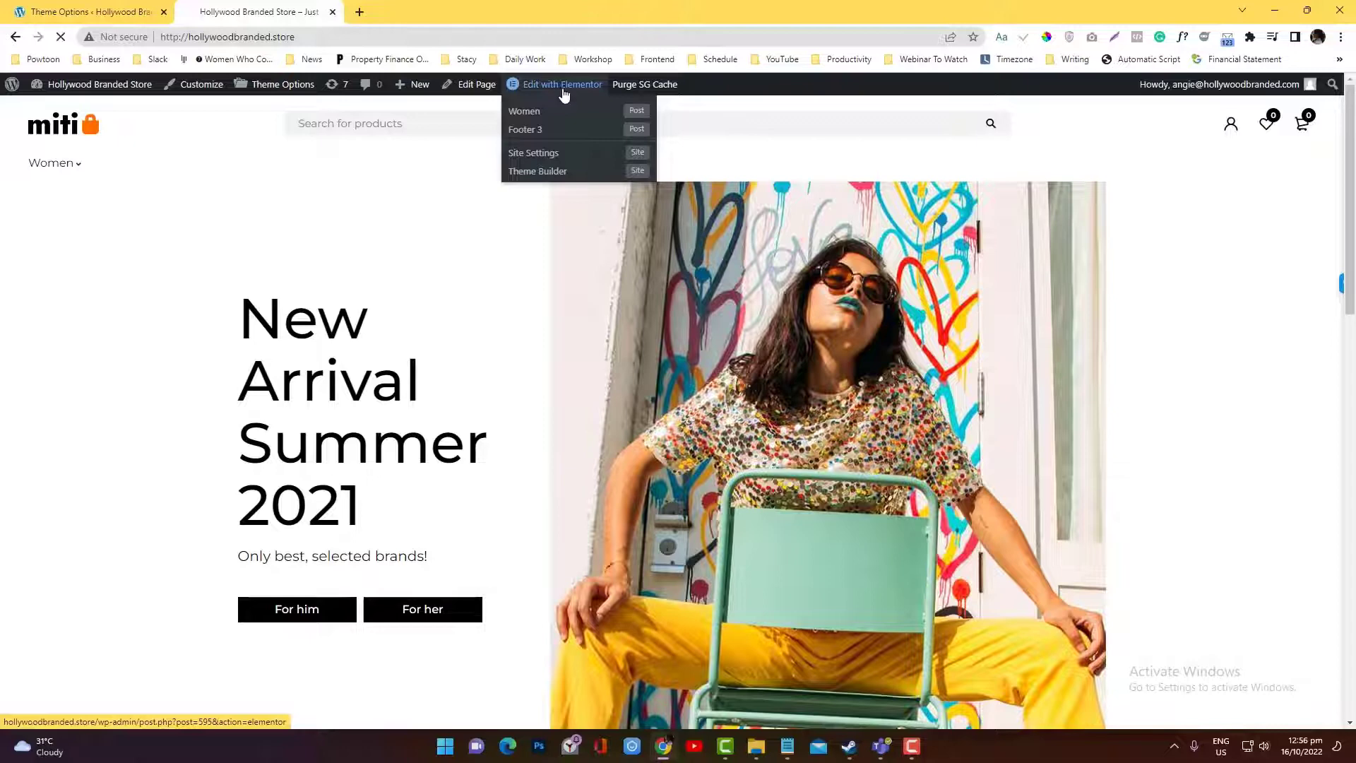
pyautogui.click(562, 84)
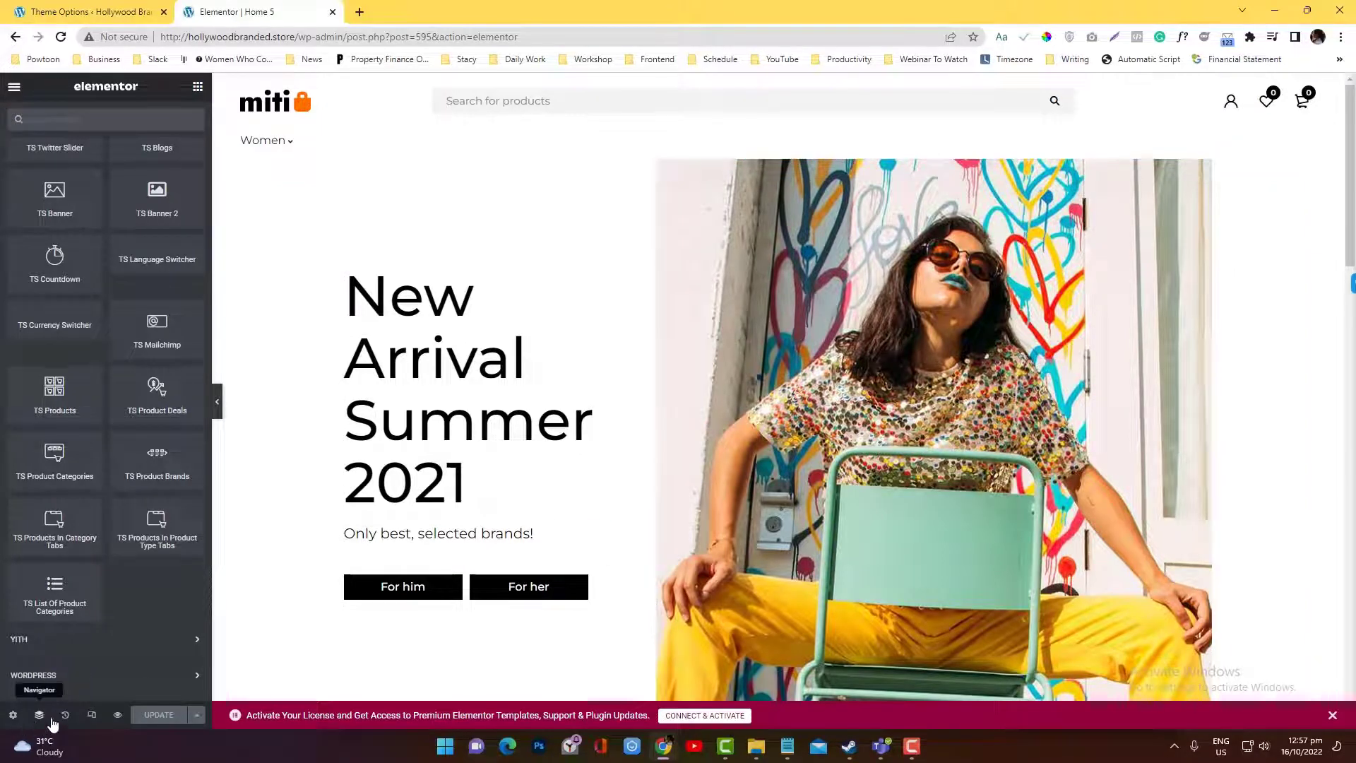
# Step: Show the Navigator, scroll the page, and select the New Arrivals and third sections
pyautogui.click(39, 714)
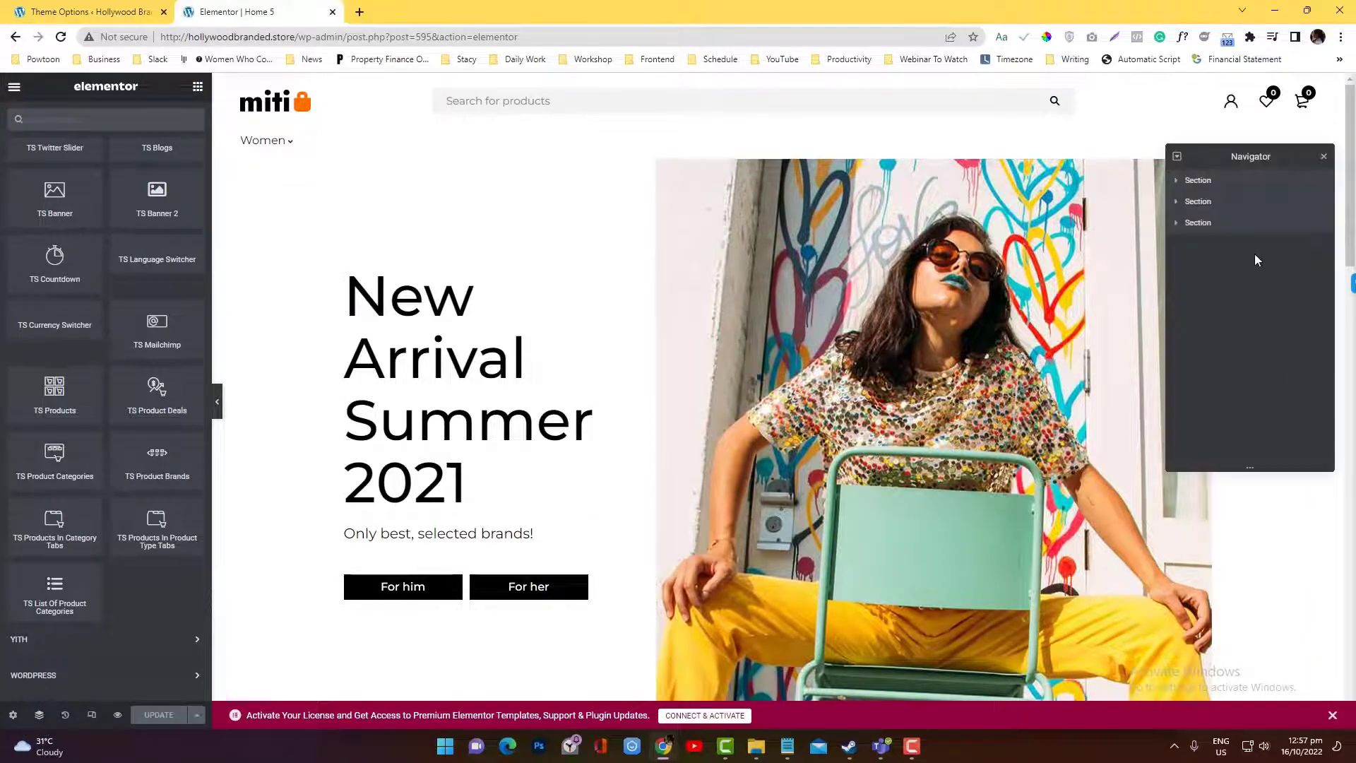
pyautogui.scroll(-3)
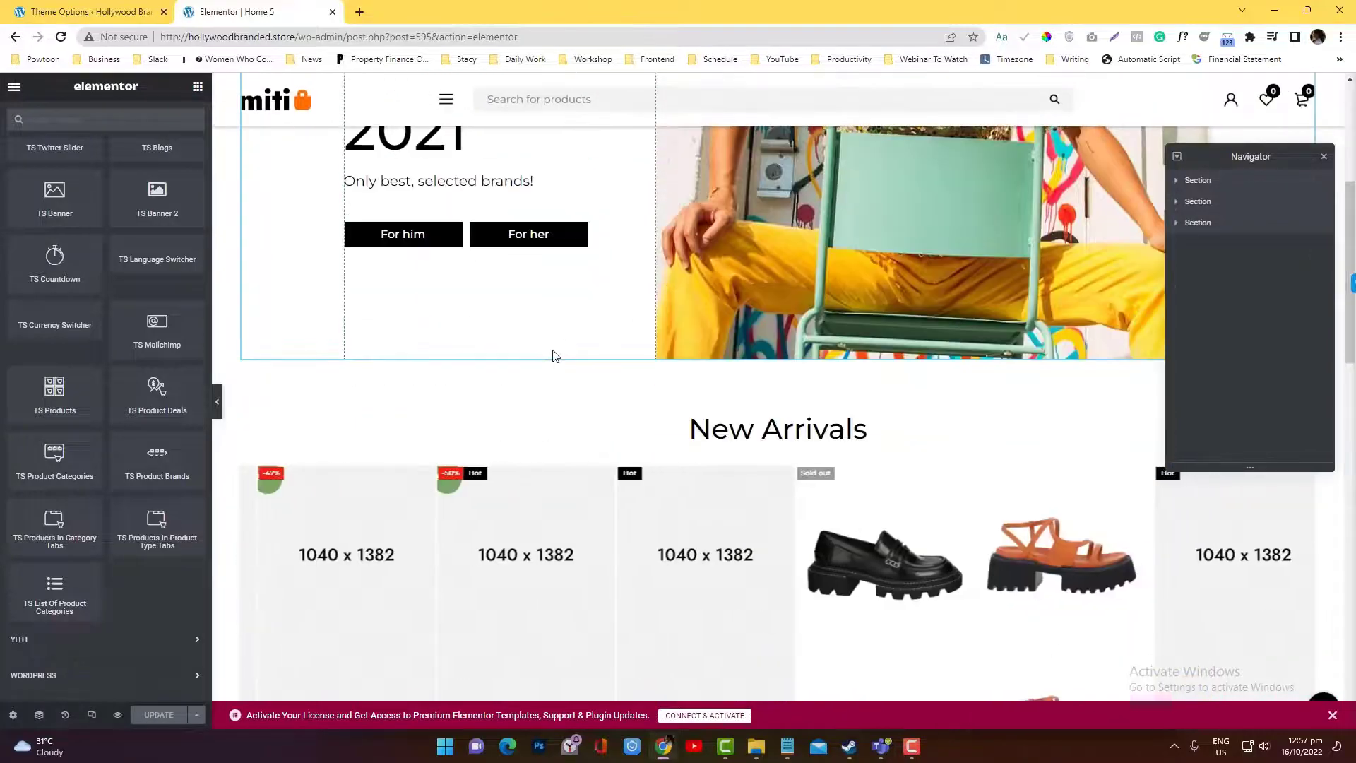
pyautogui.scroll(-3)
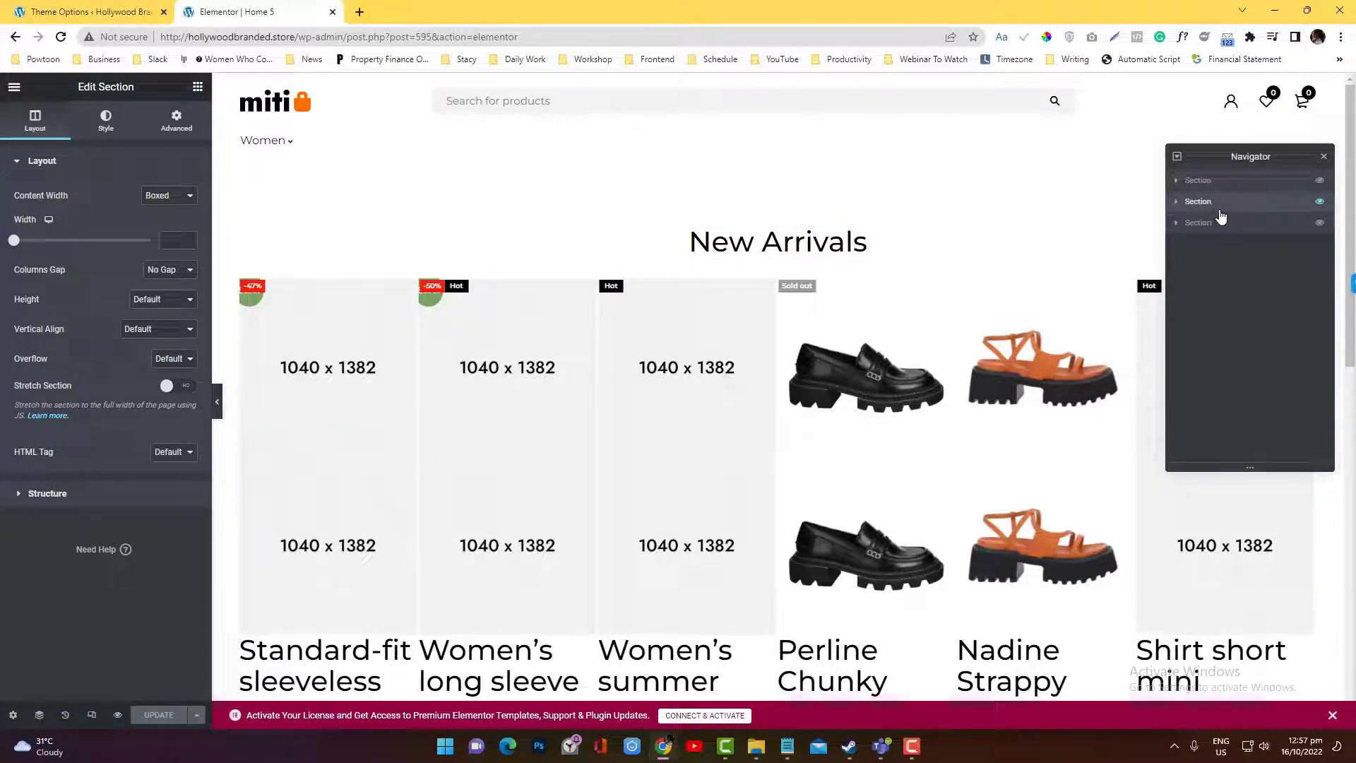
pyautogui.hscroll(3)
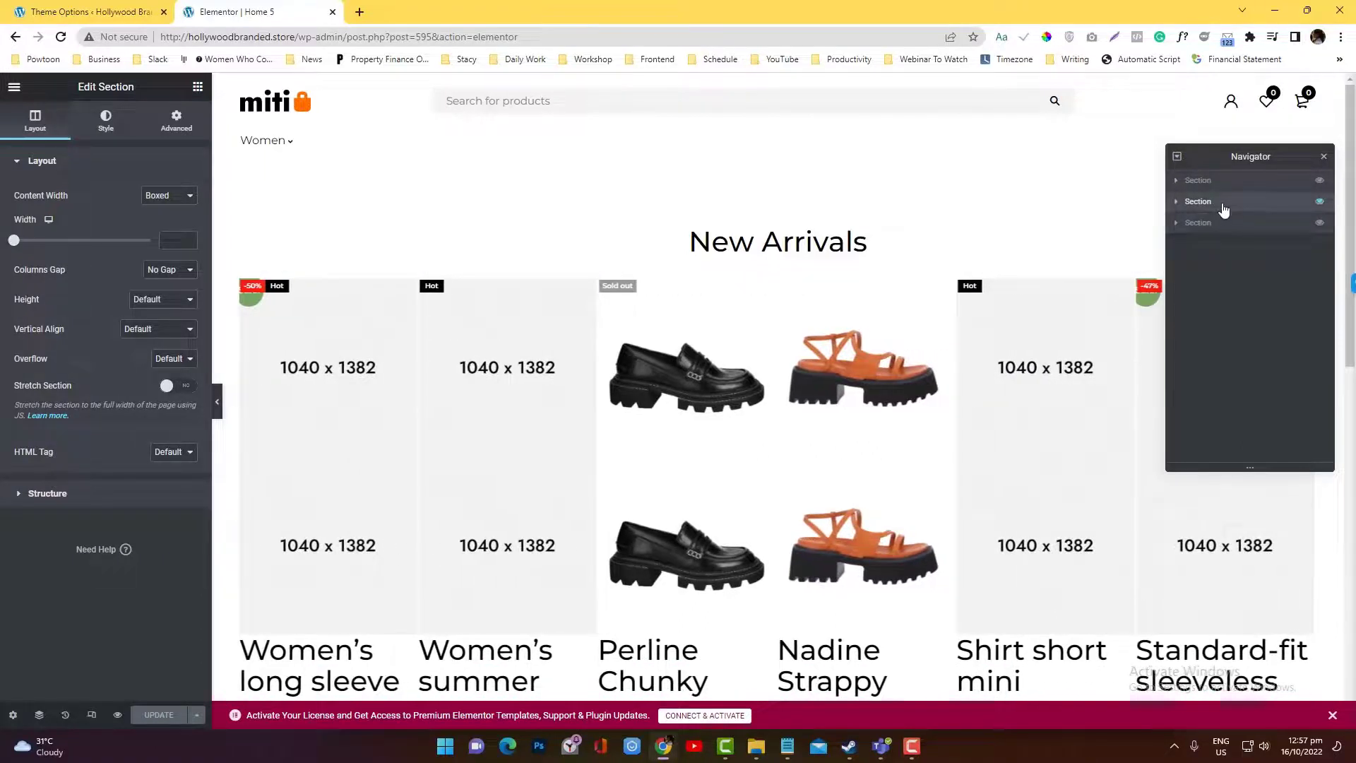
pyautogui.click(169, 195)
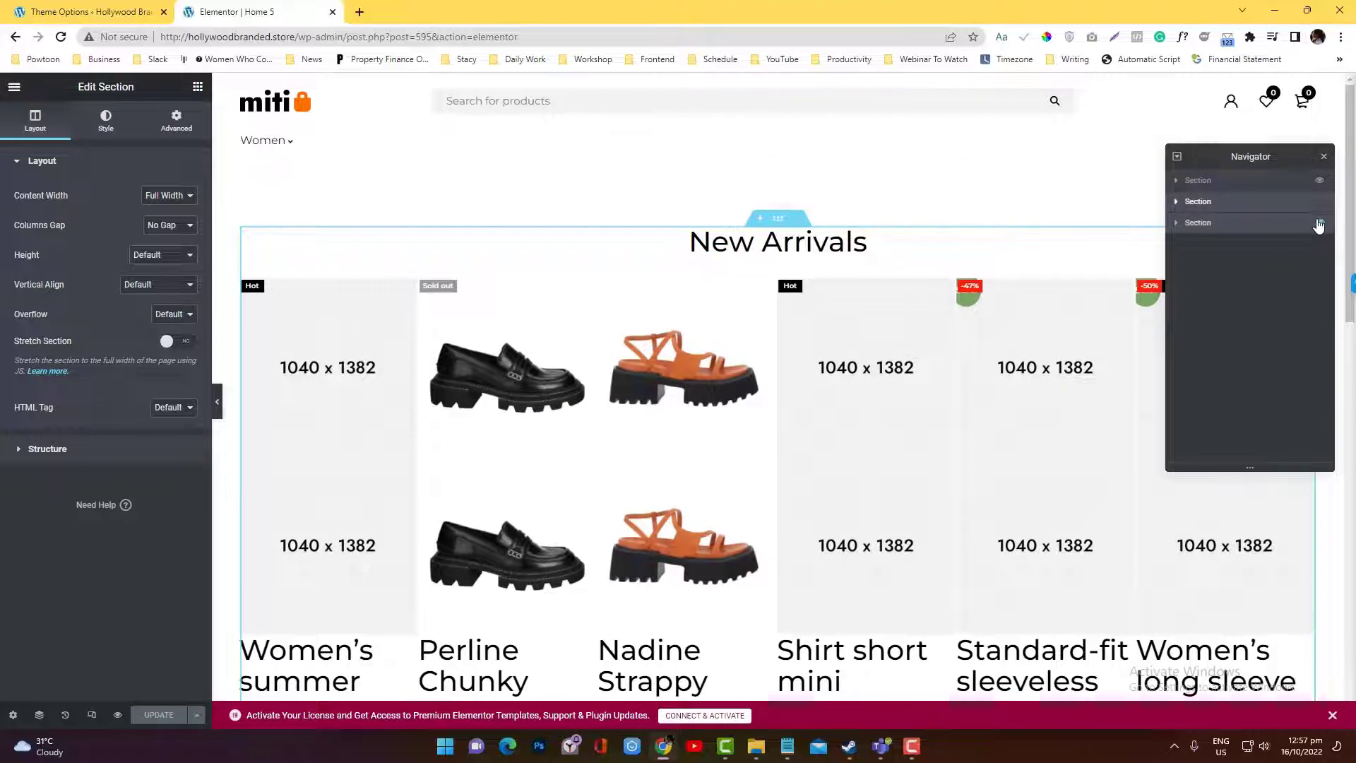
pyautogui.click(169, 195)
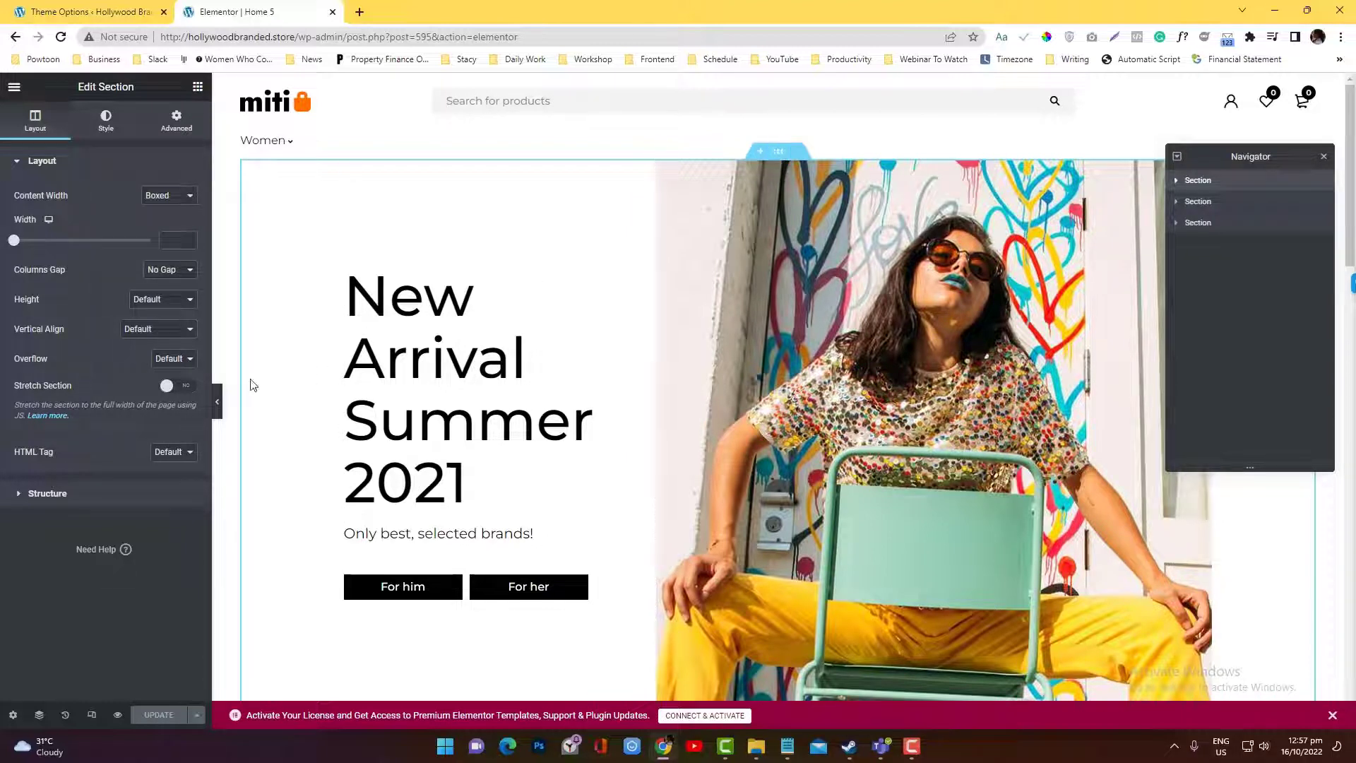
# Step: In the hero section's Advanced settings, toggle the Hide On Desktop, Tablet and Mobile switches
pyautogui.click(176, 119)
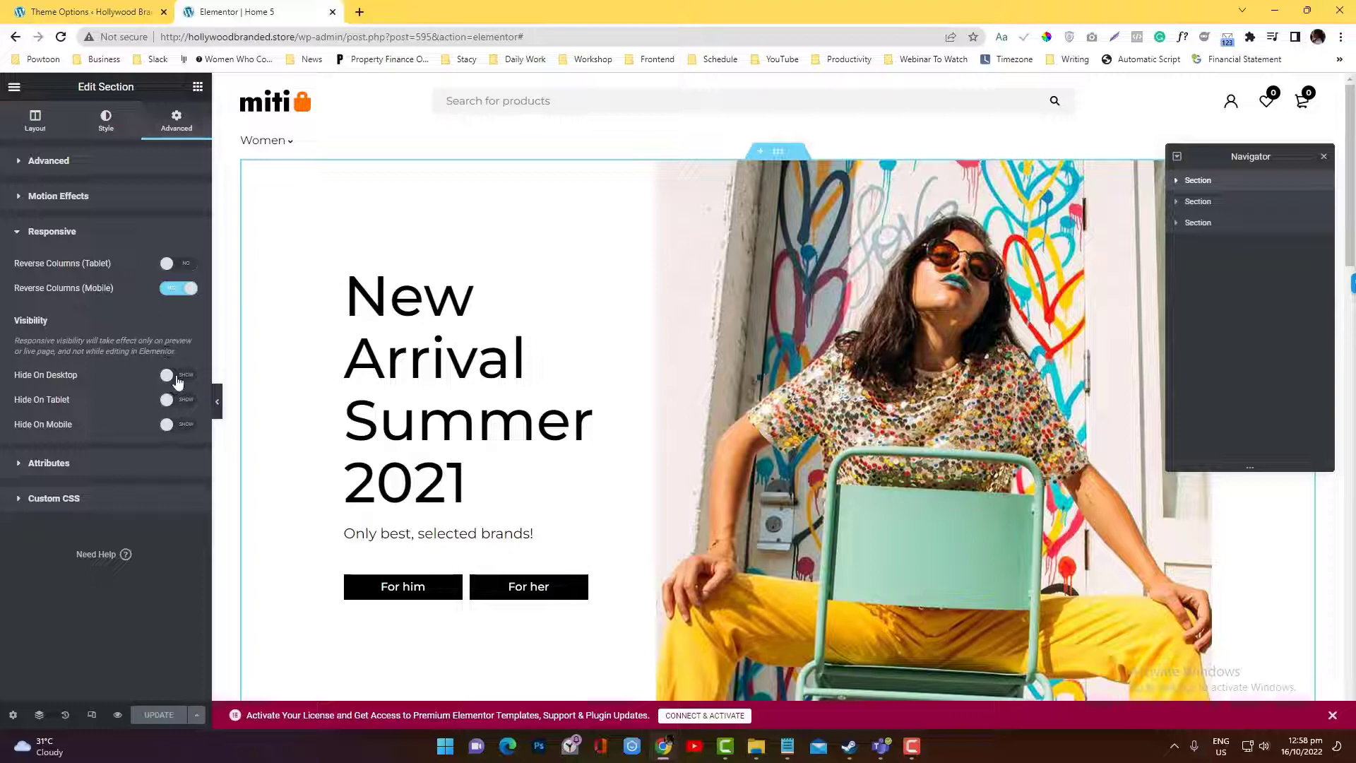
pyautogui.click(177, 374)
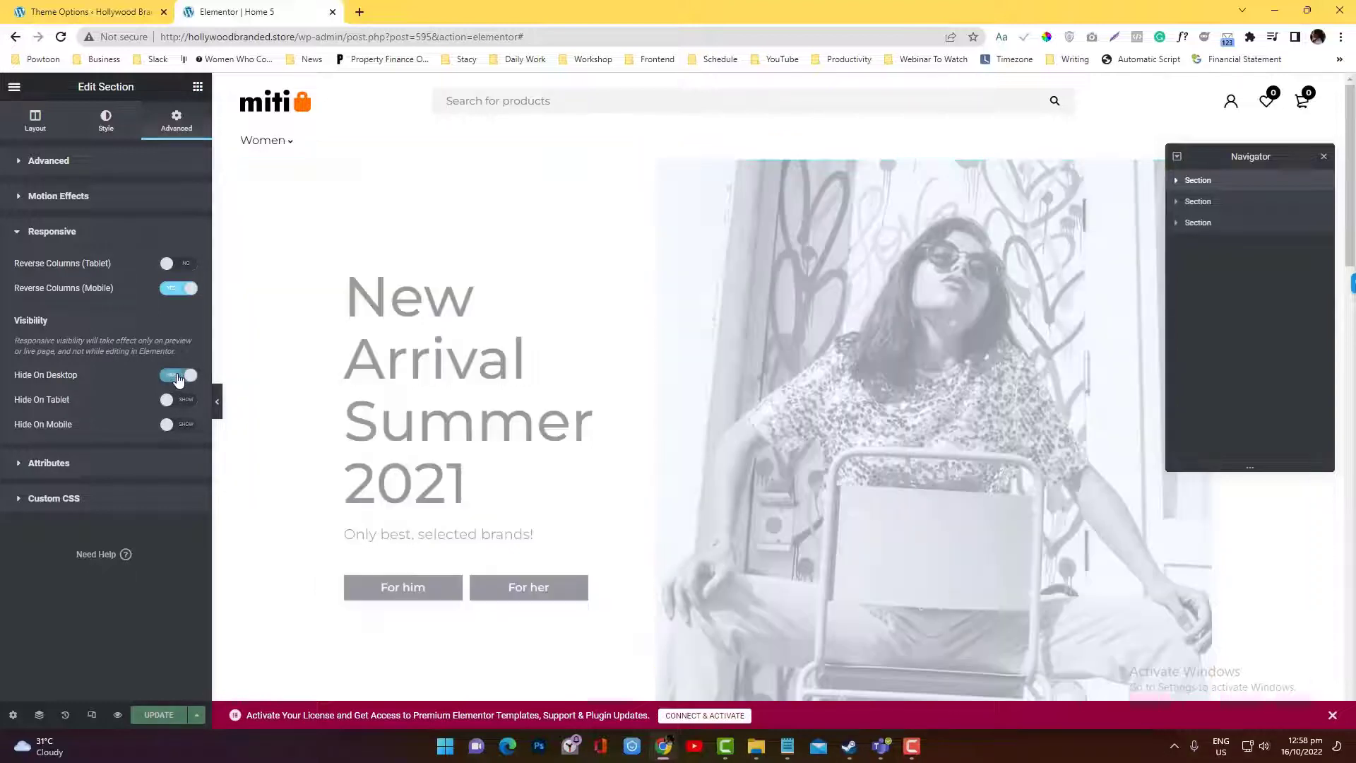
pyautogui.click(177, 398)
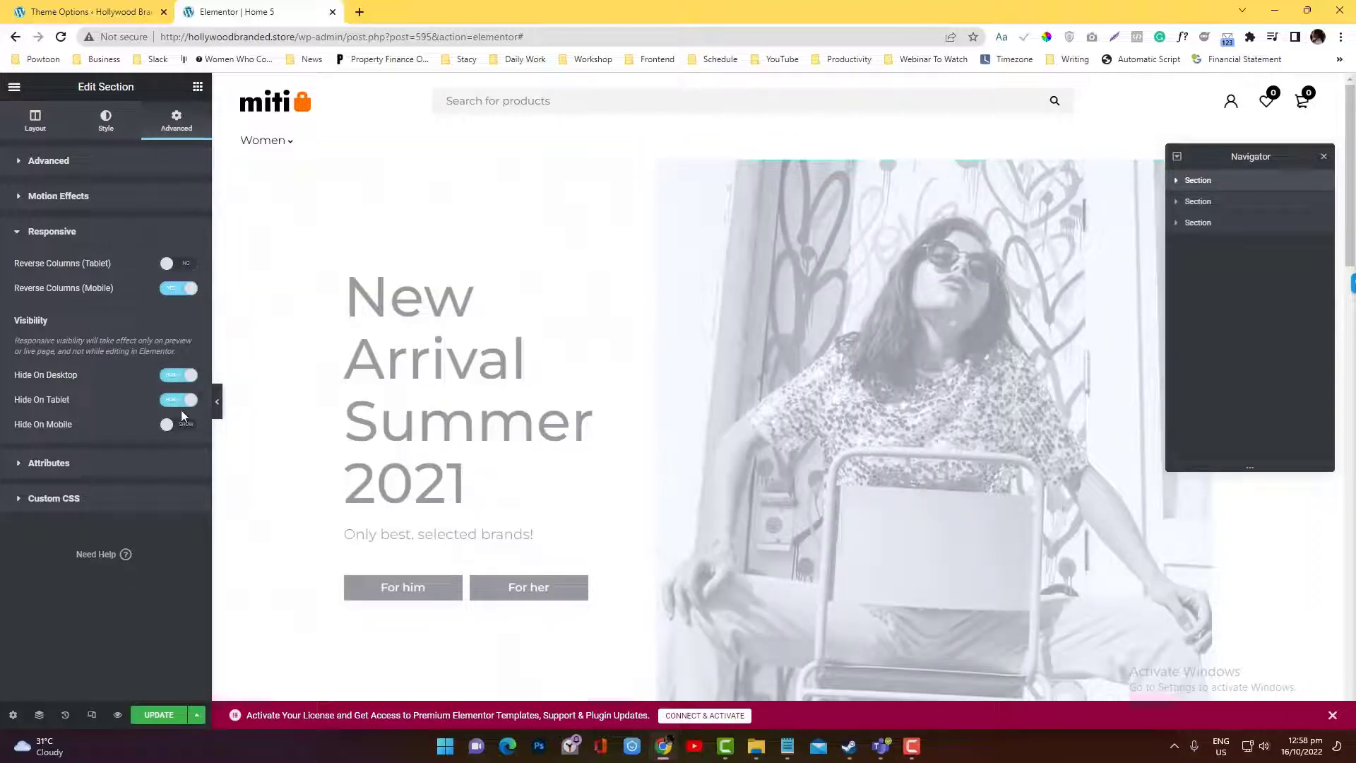
pyautogui.click(178, 424)
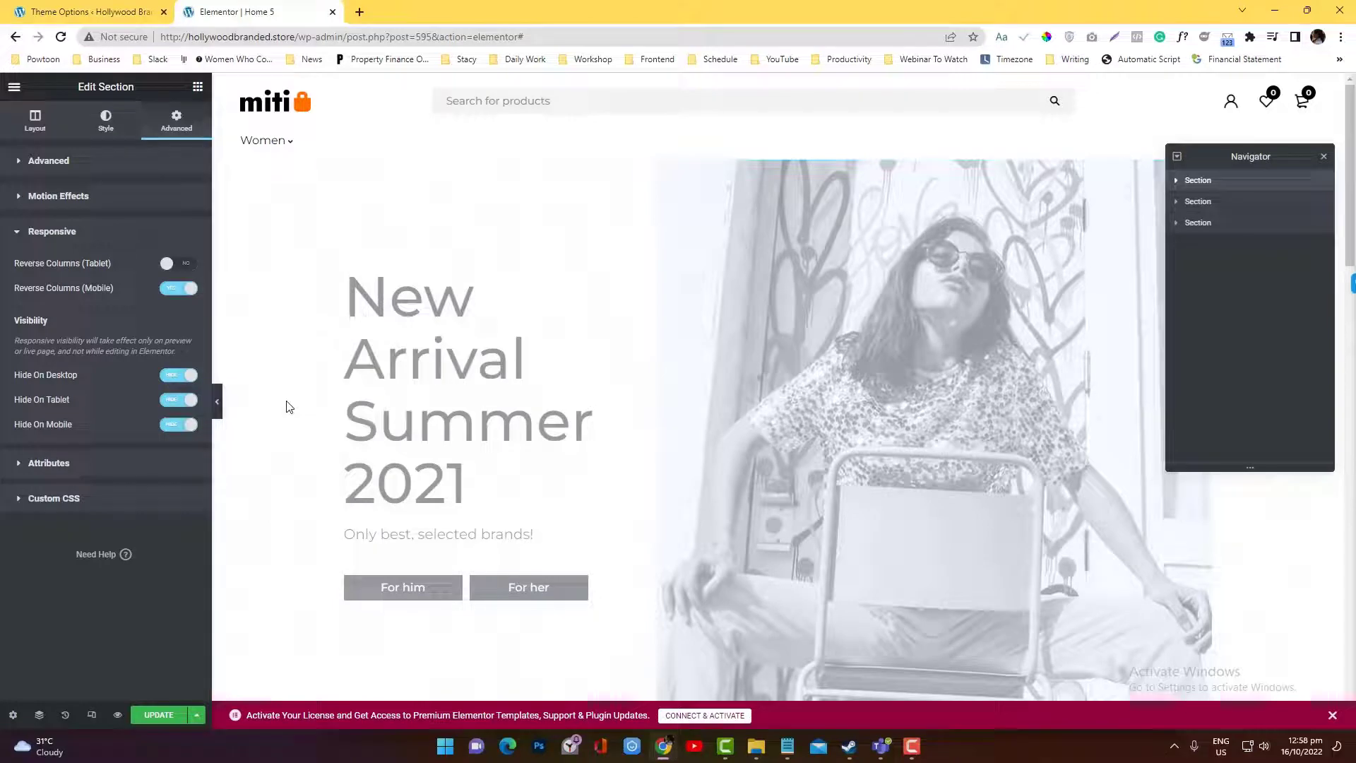
pyautogui.click(178, 398)
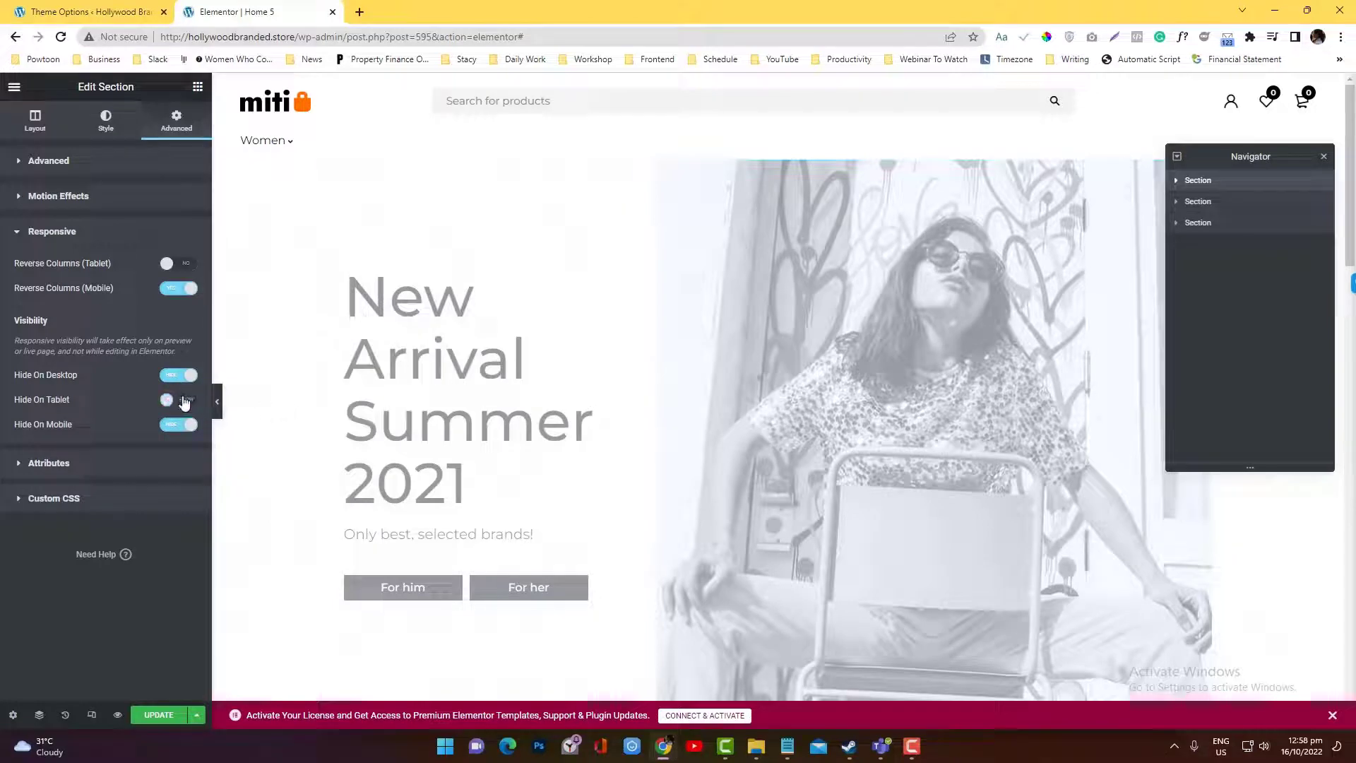
pyautogui.click(177, 398)
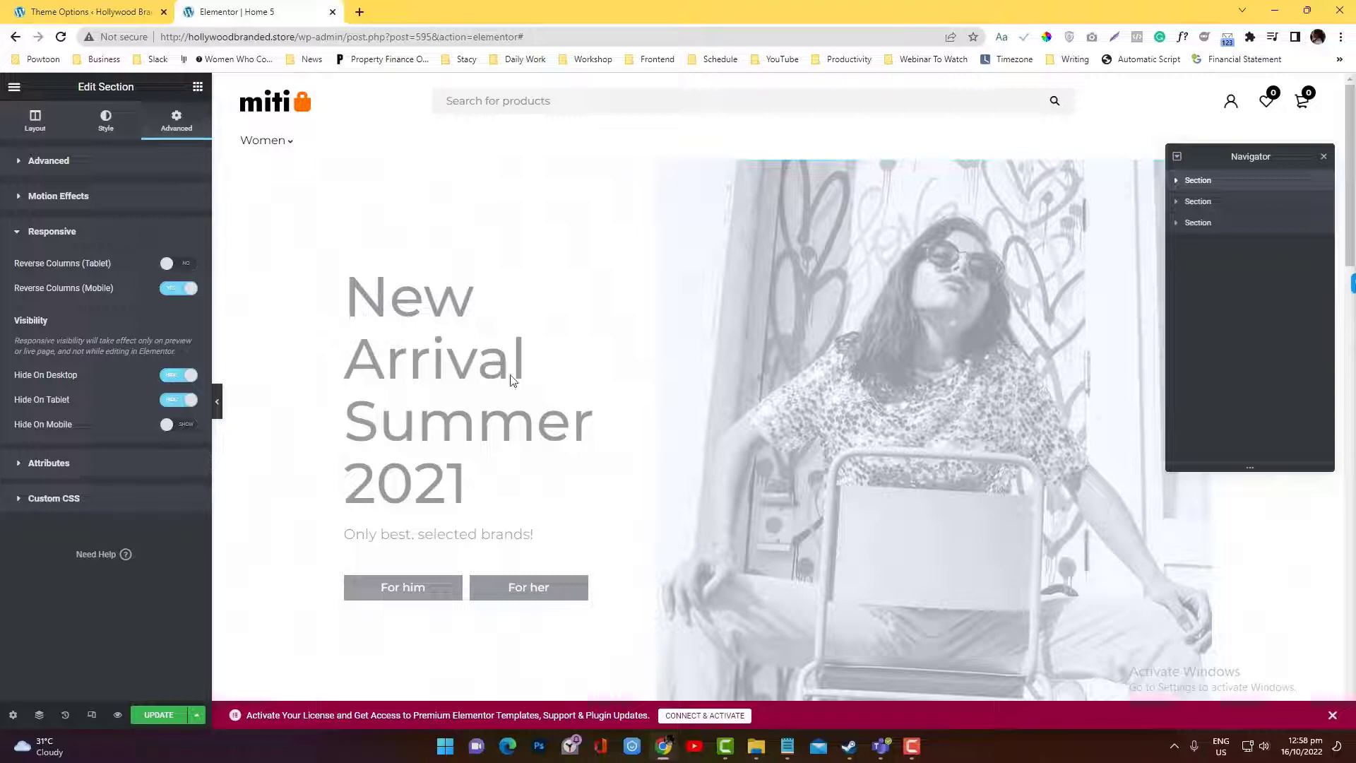
pyautogui.moveTo(91, 714)
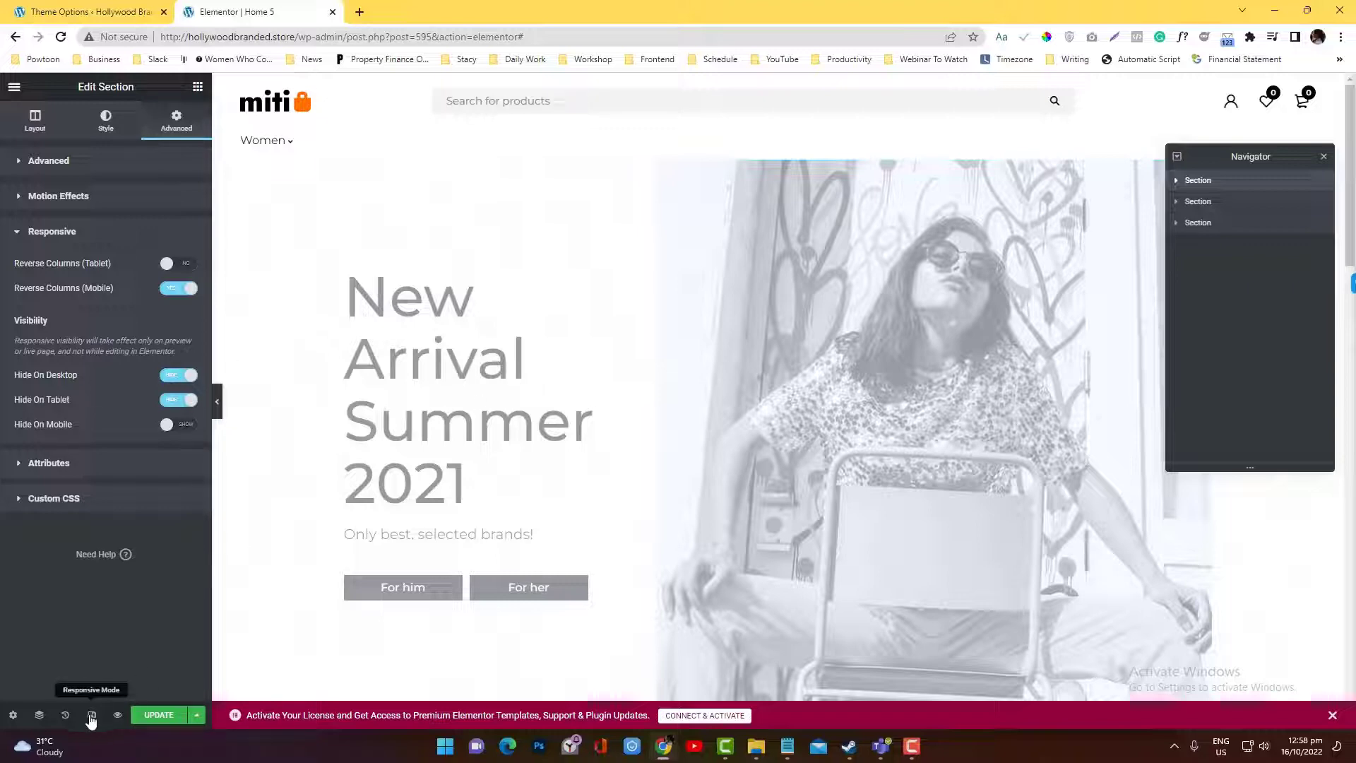
# Step: Preview at tablet then mobile width, then turn off the desktop and tablet hiding
pyautogui.click(91, 716)
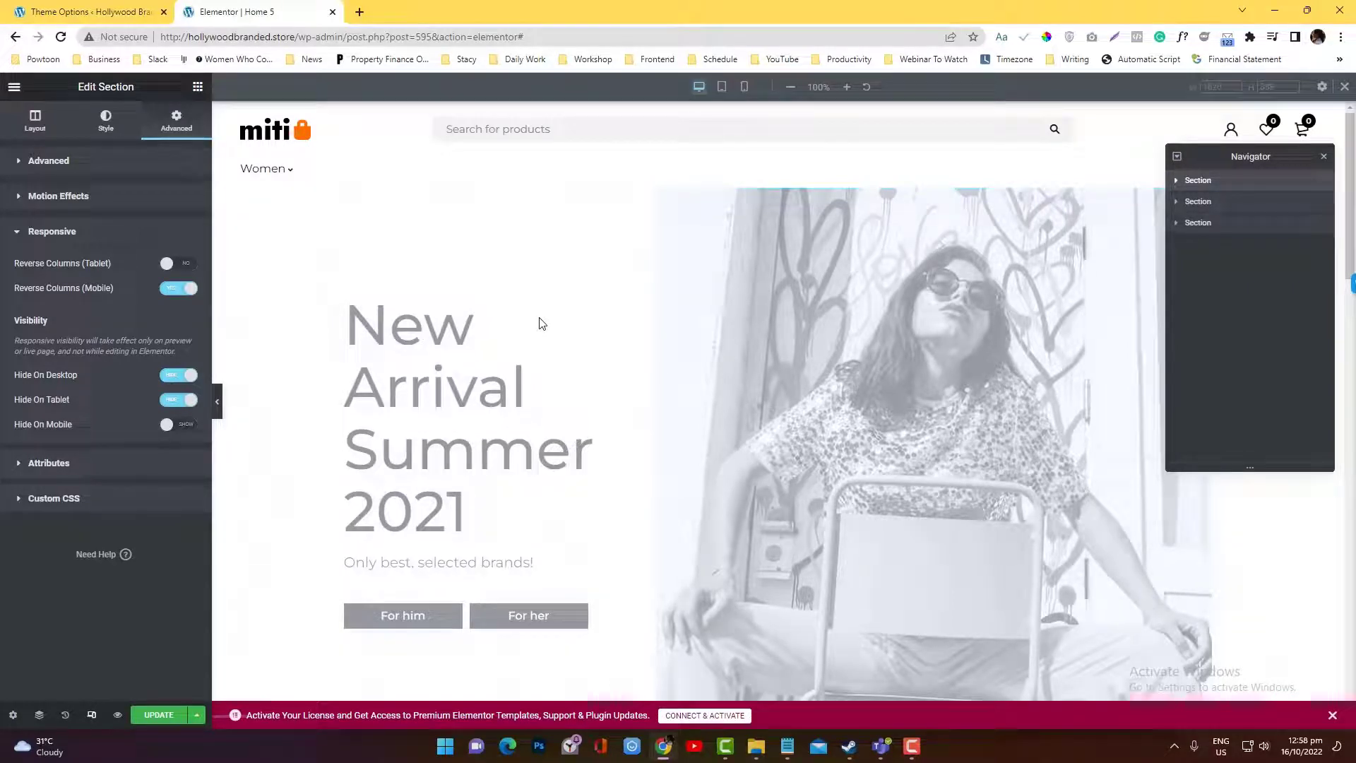
pyautogui.moveTo(720, 86)
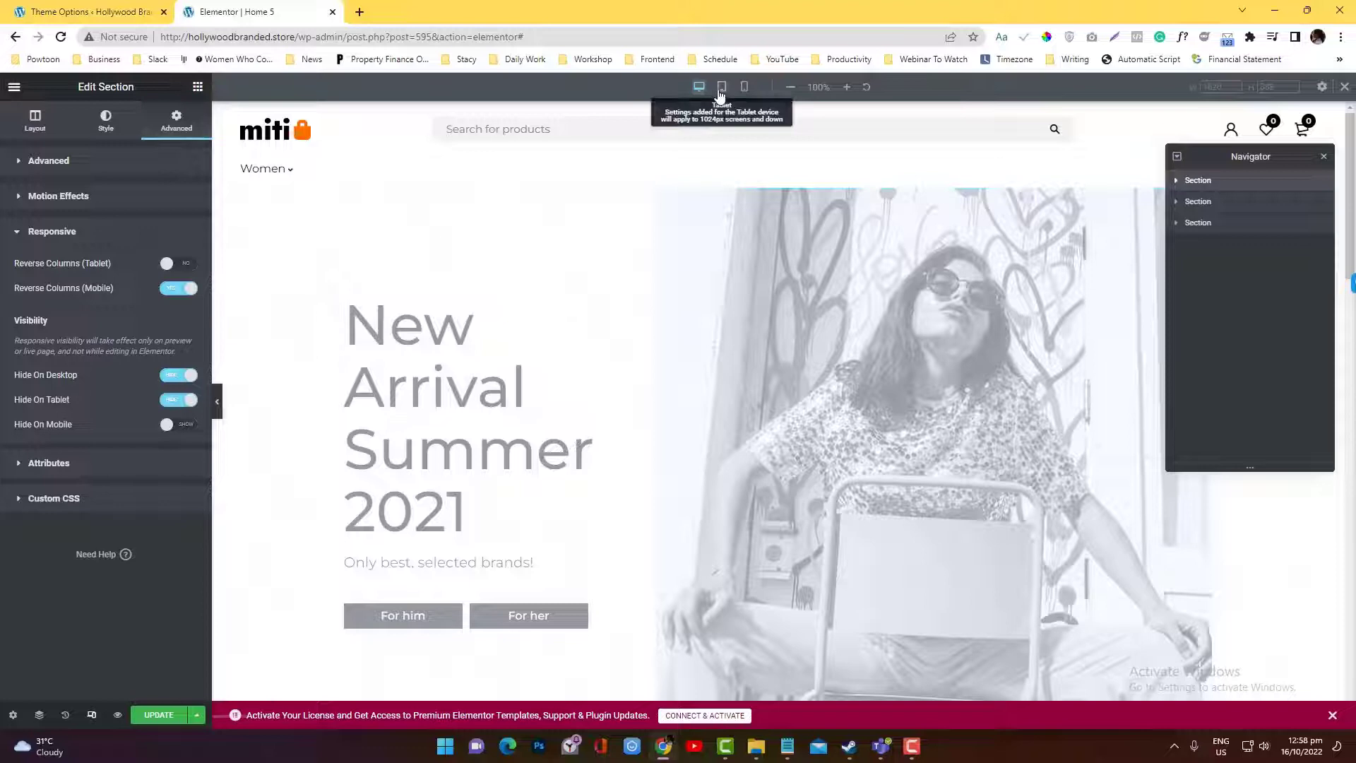
pyautogui.click(721, 86)
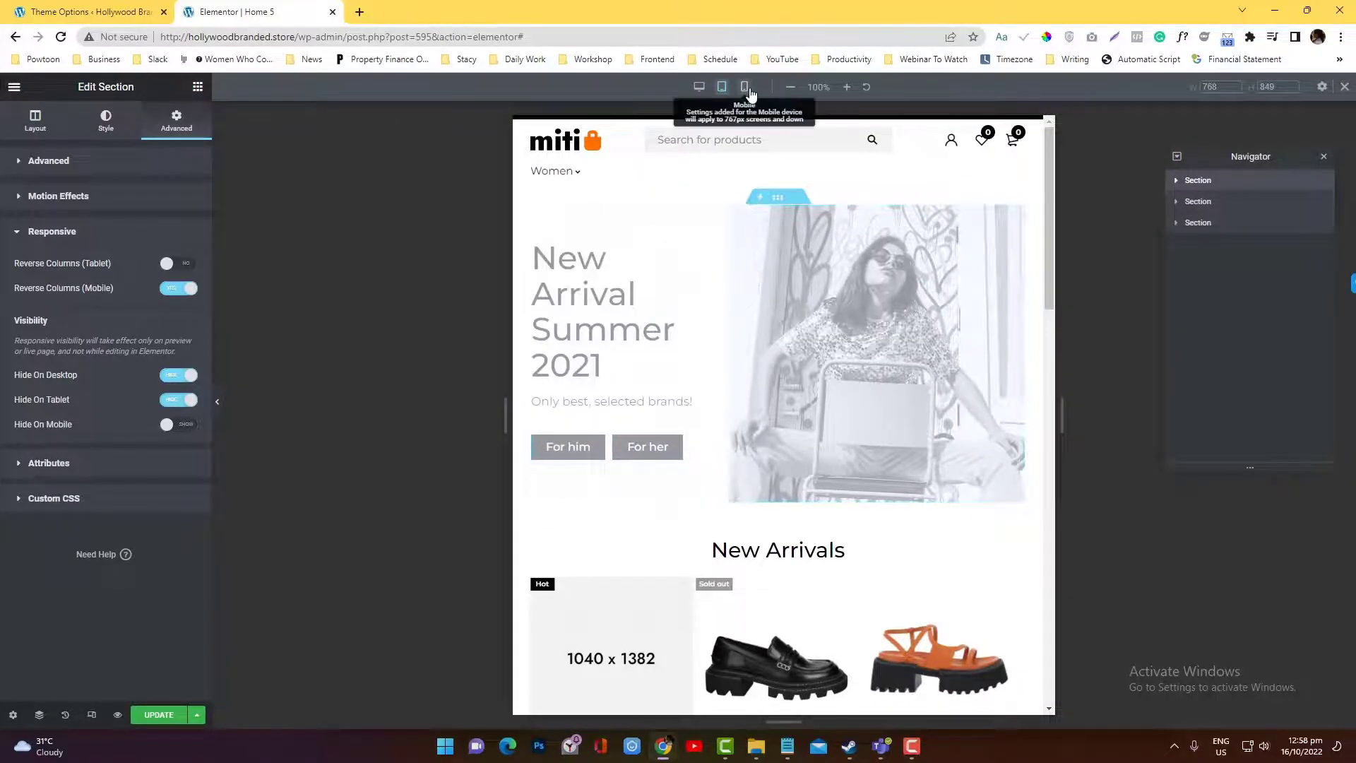
pyautogui.click(743, 86)
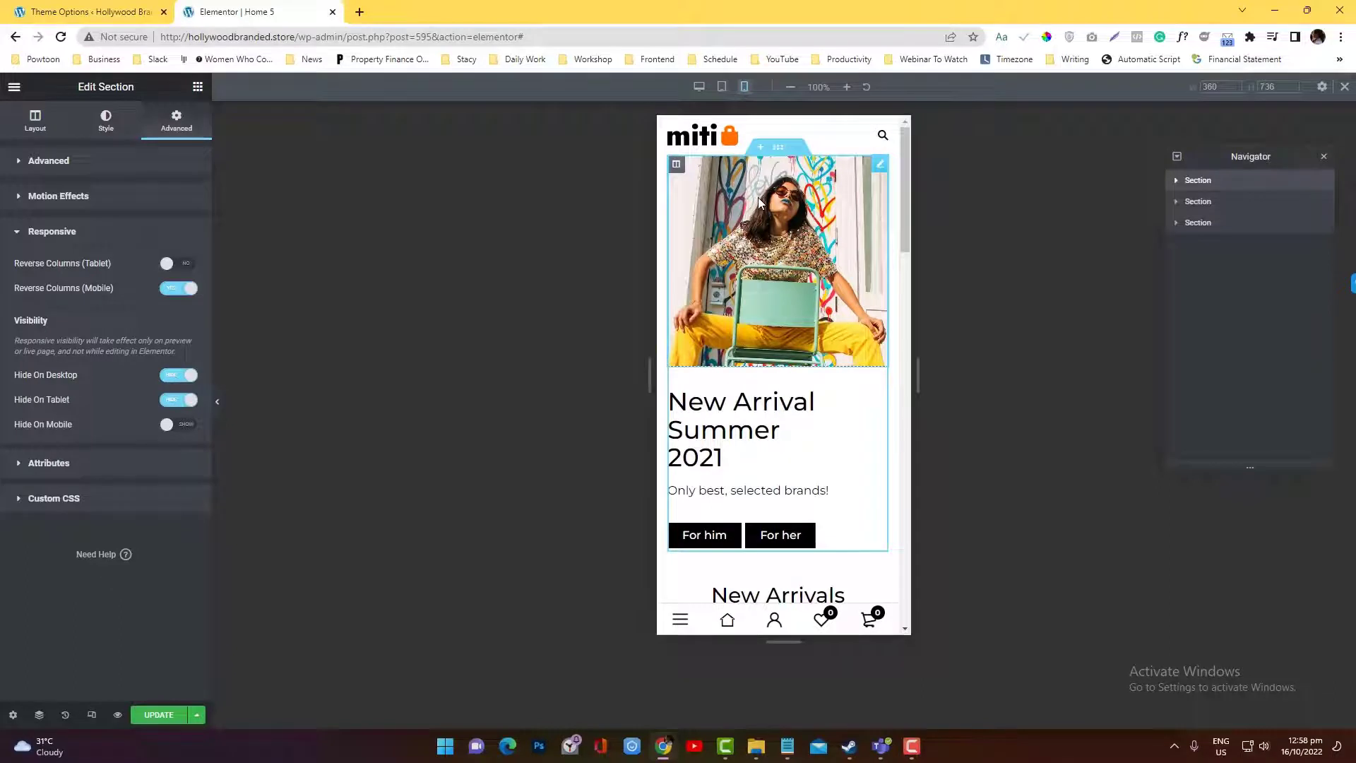
pyautogui.moveTo(490, 359)
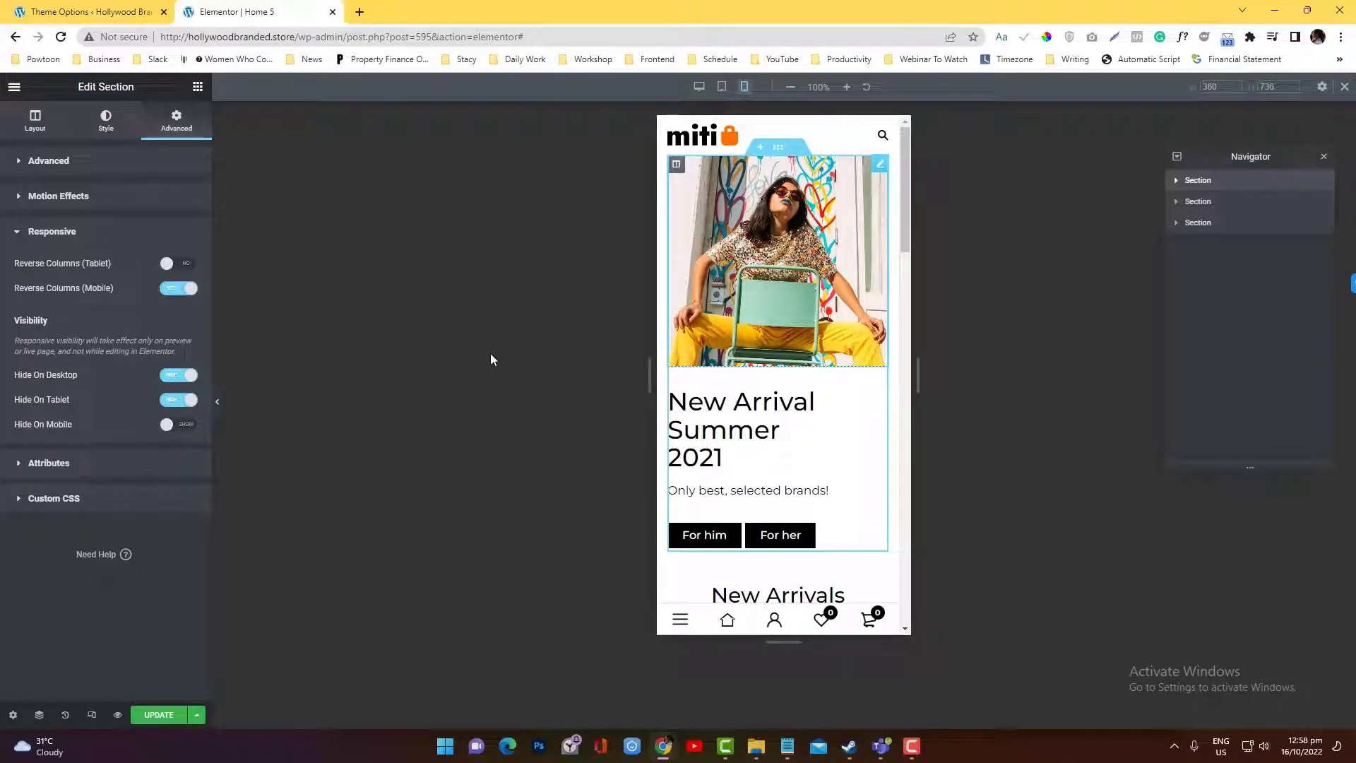
pyautogui.click(158, 715)
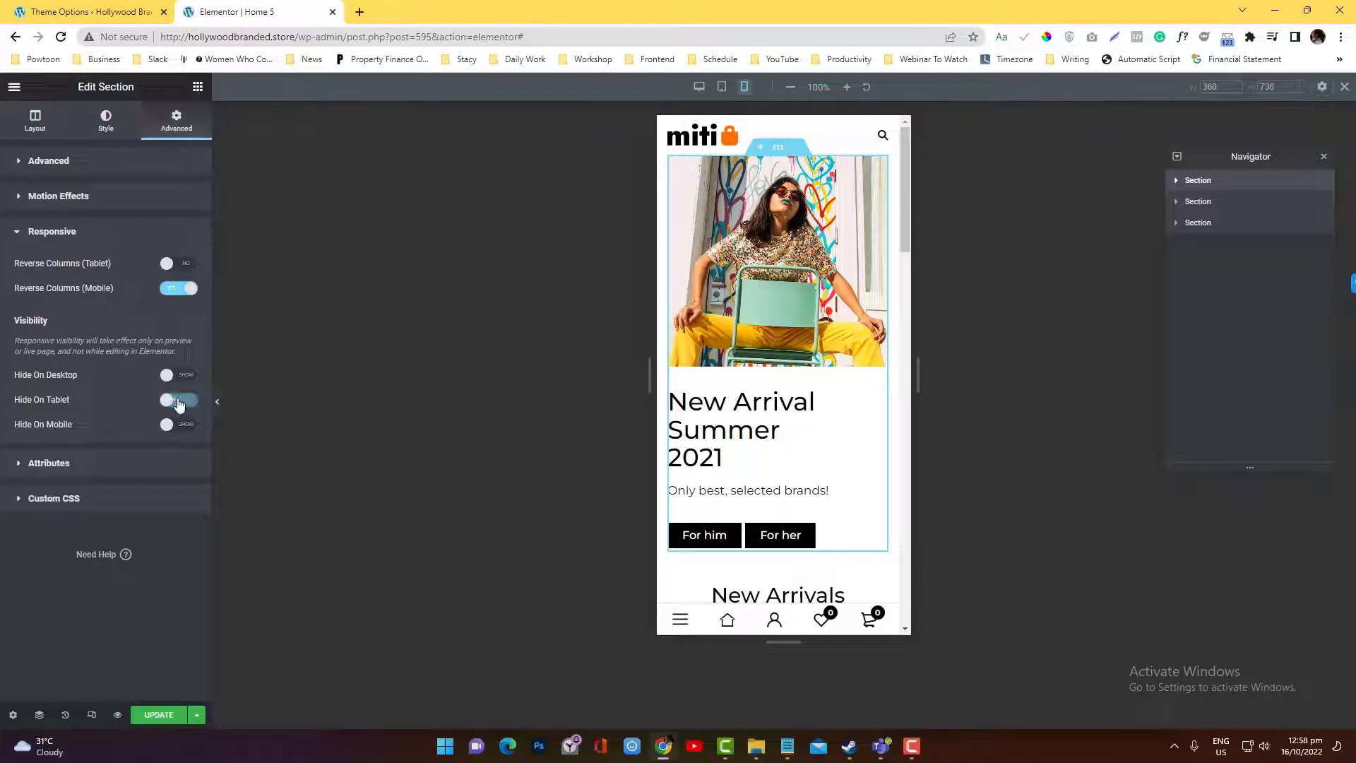
pyautogui.click(177, 400)
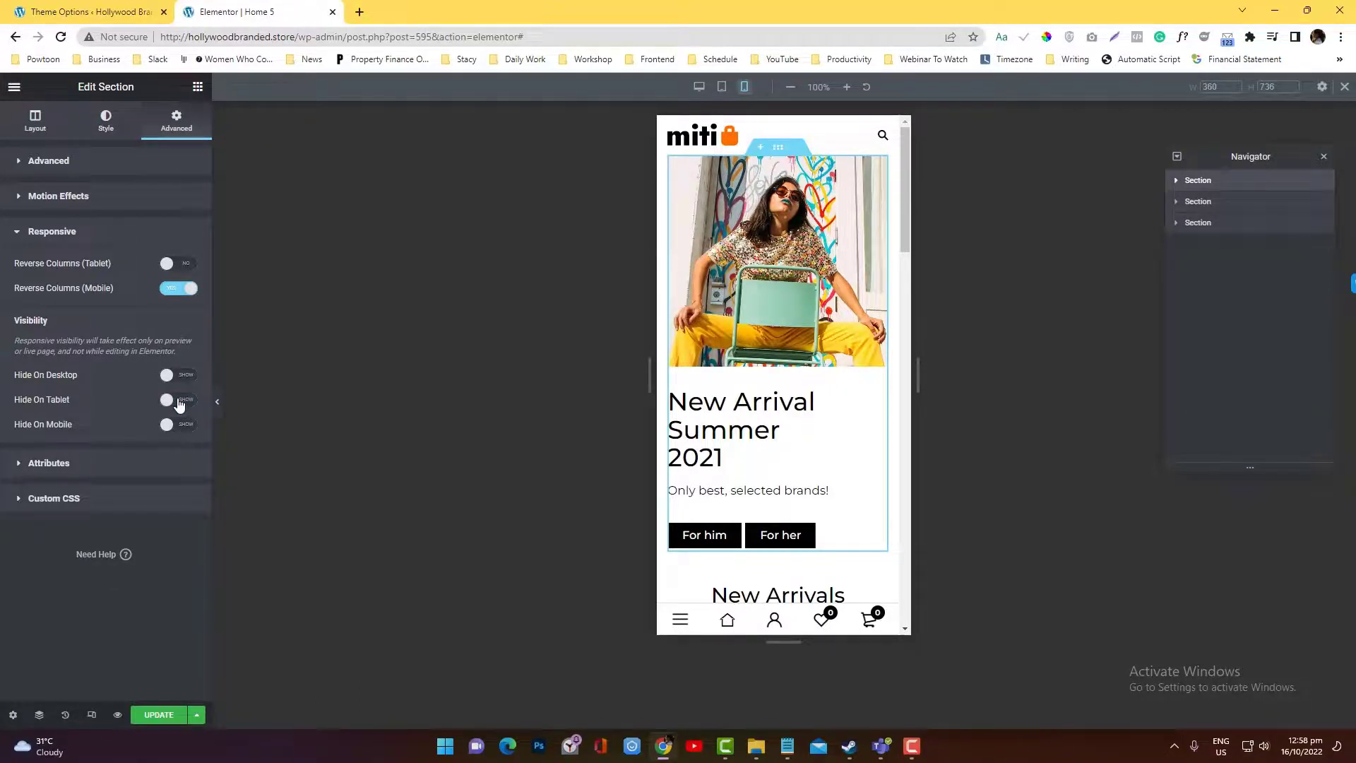